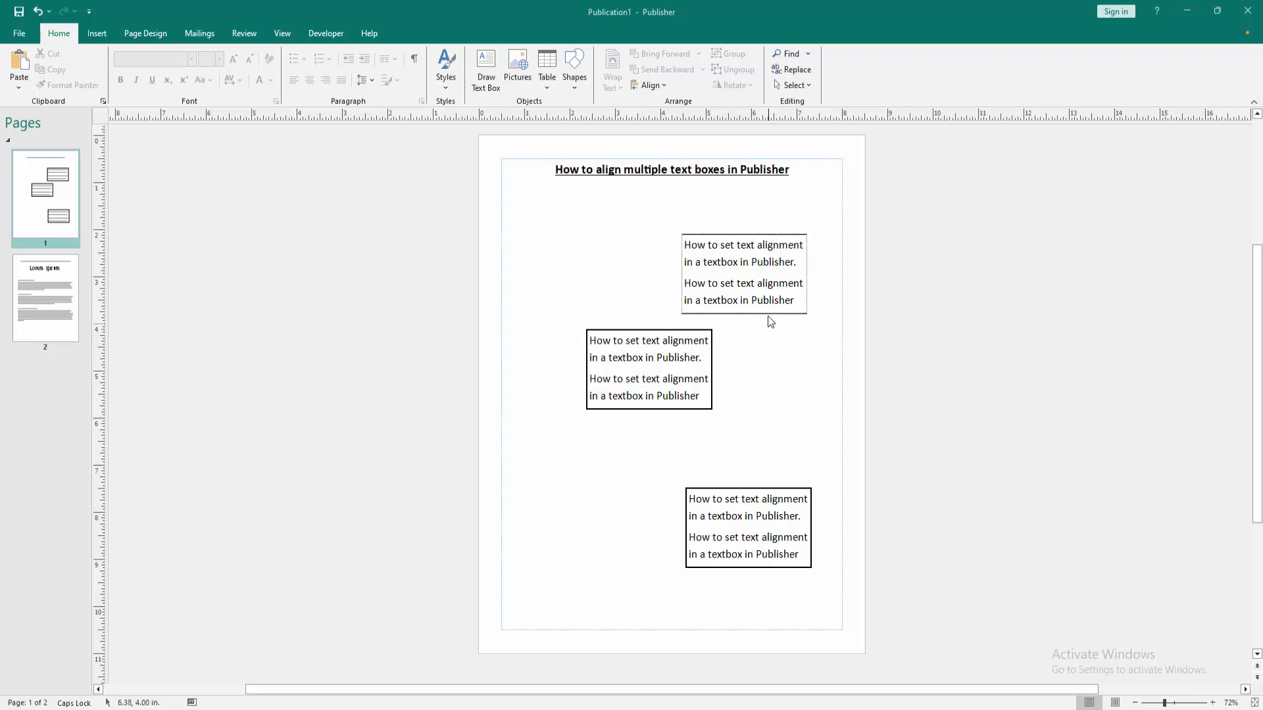
- Align the three selected text boxes to center and distribute them vertically via Shape Format Align
click(741, 272)
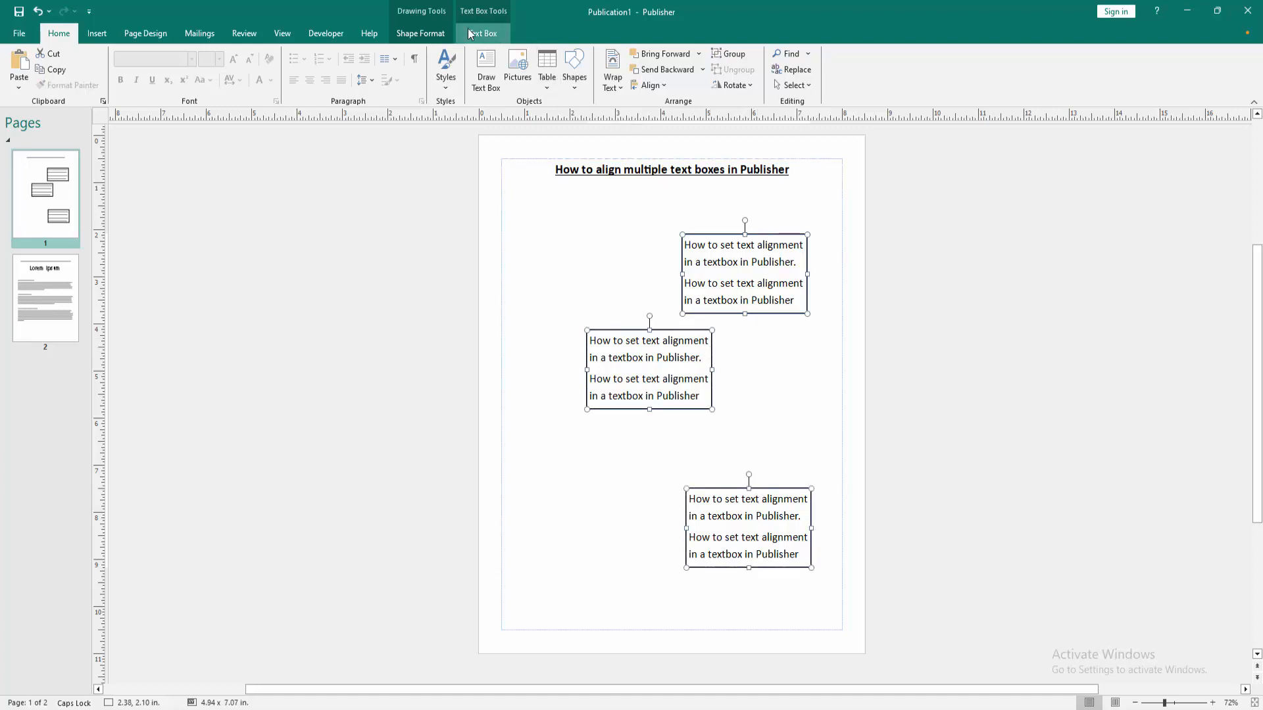
click(592, 65)
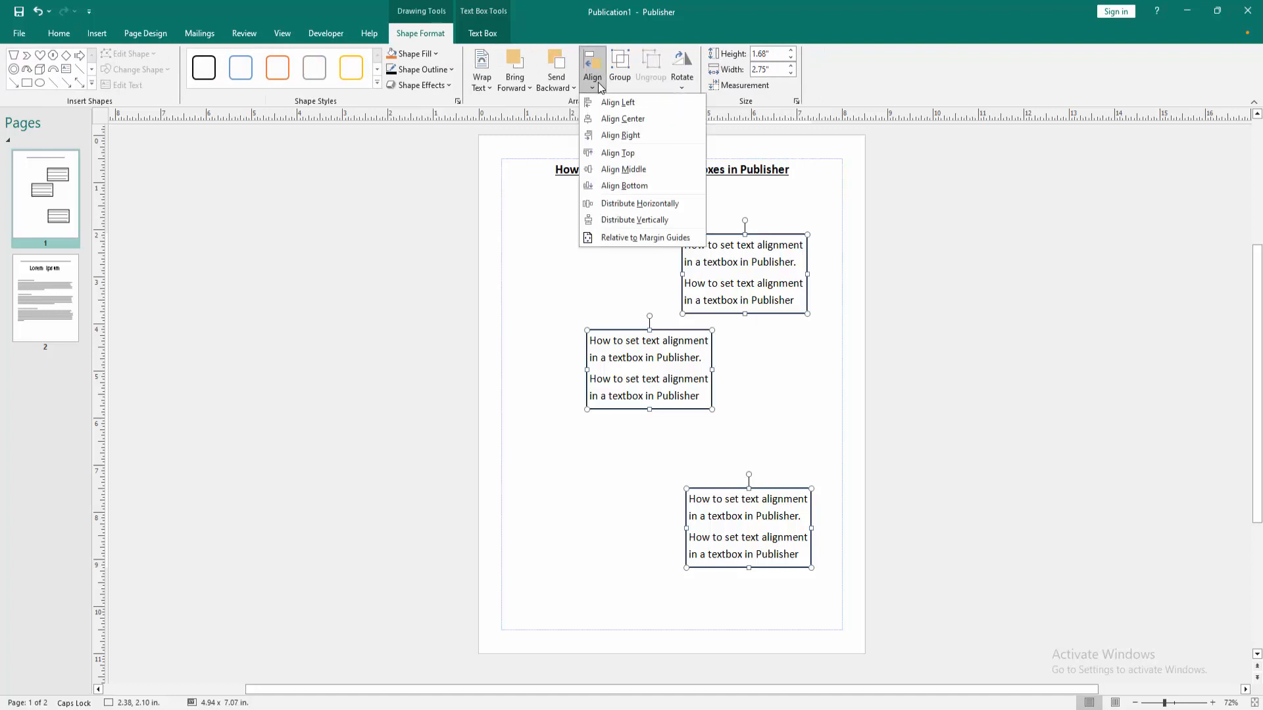
click(616, 101)
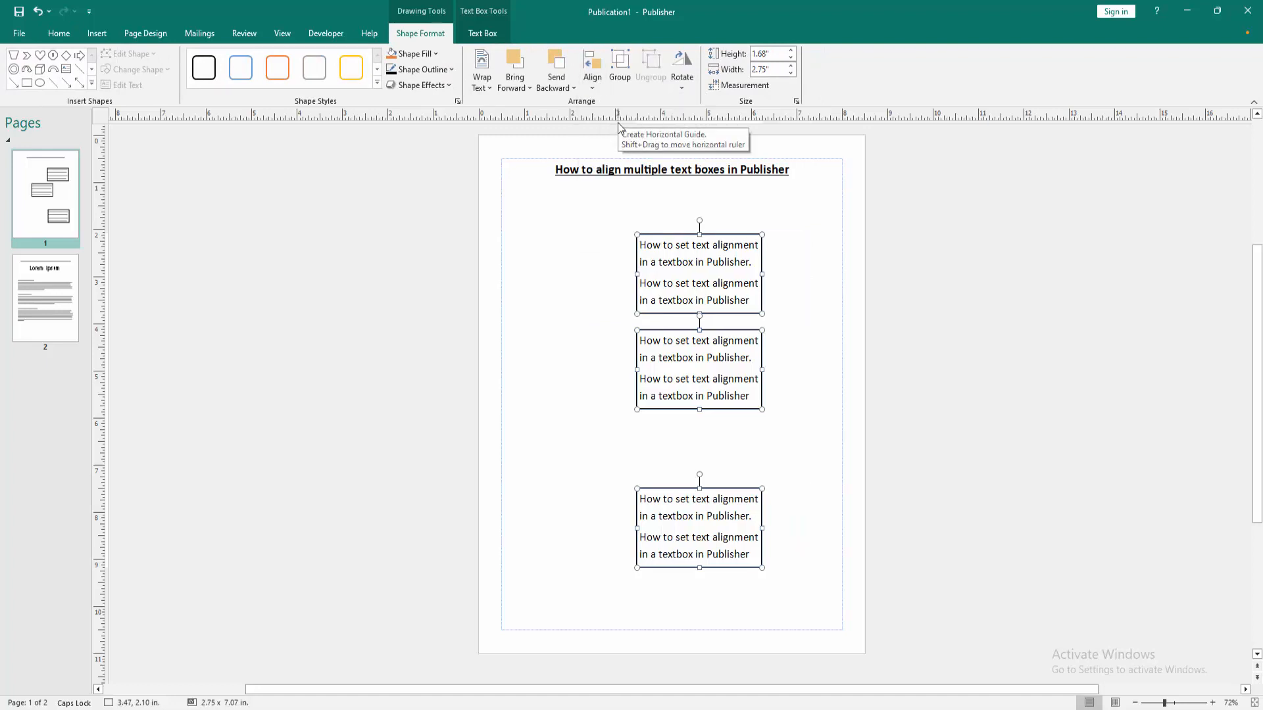
click(591, 65)
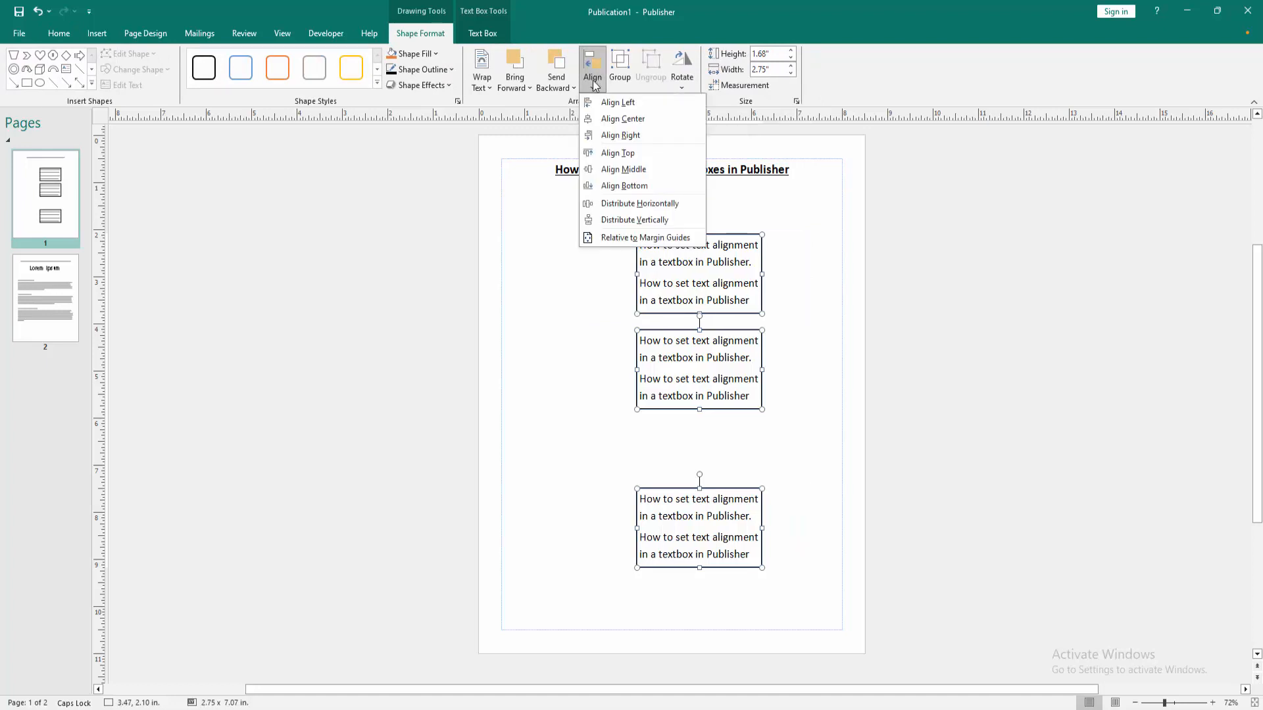
mouse_move(639, 203)
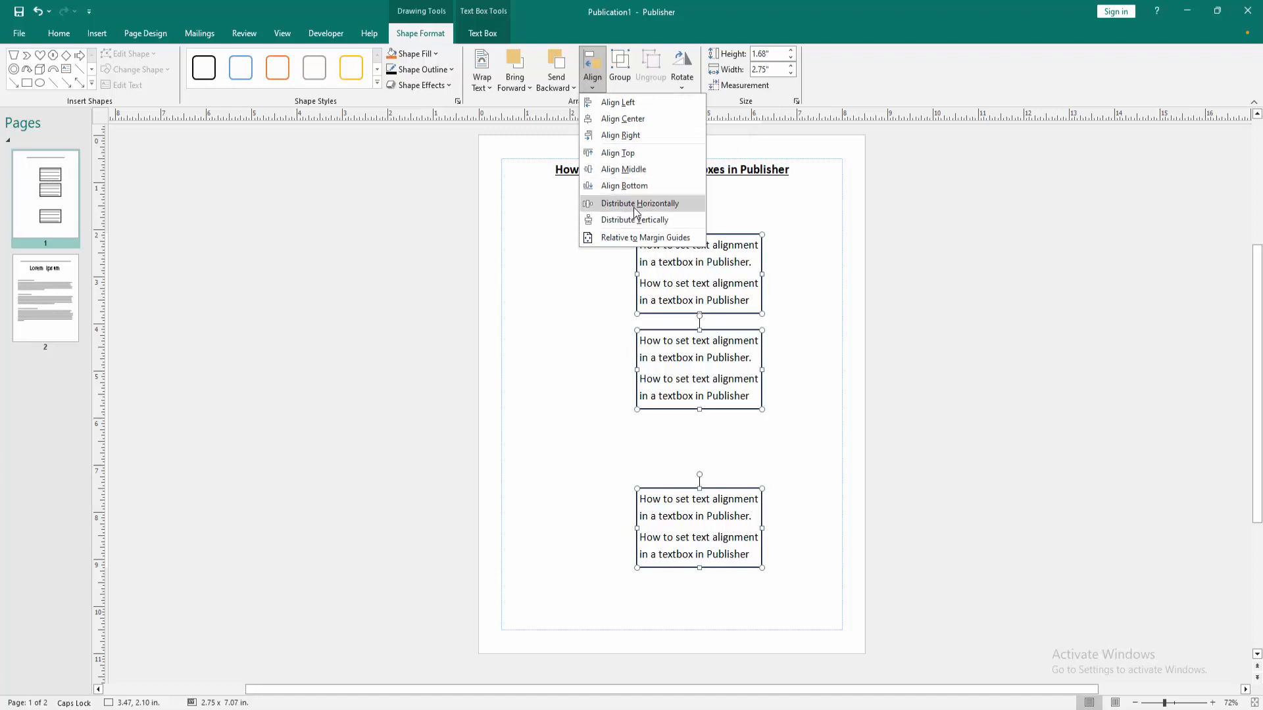
click(634, 219)
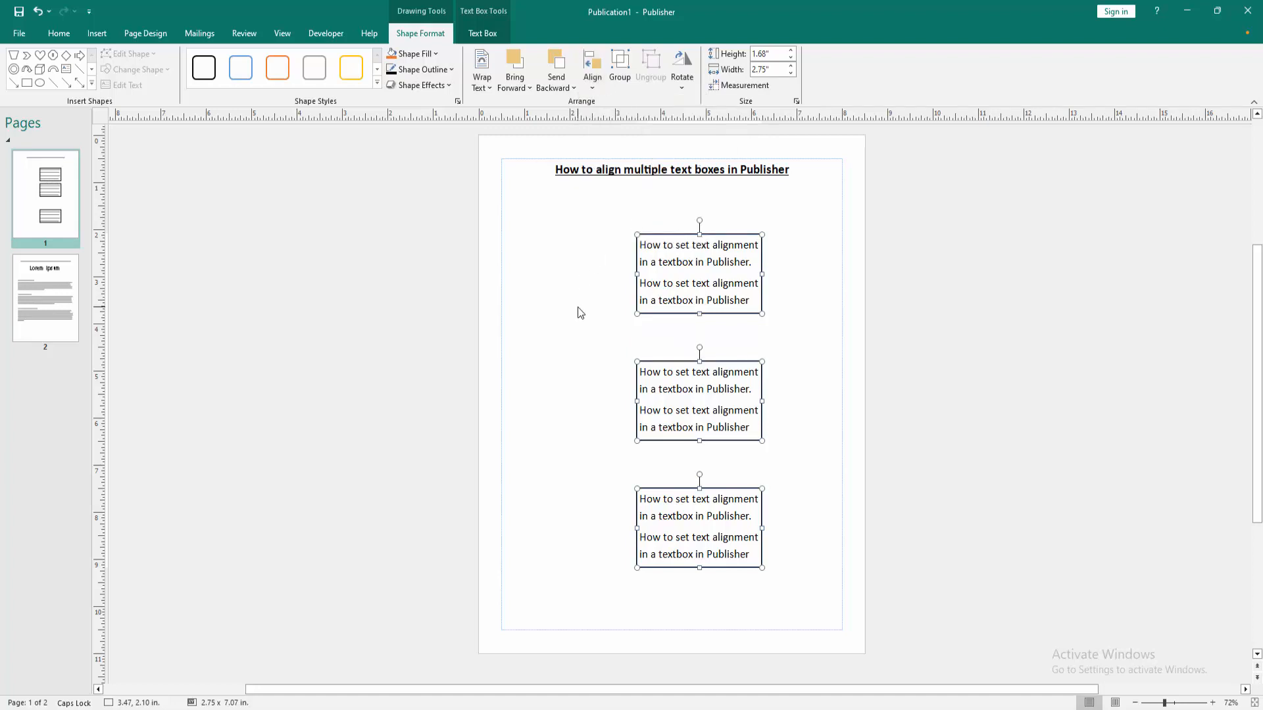